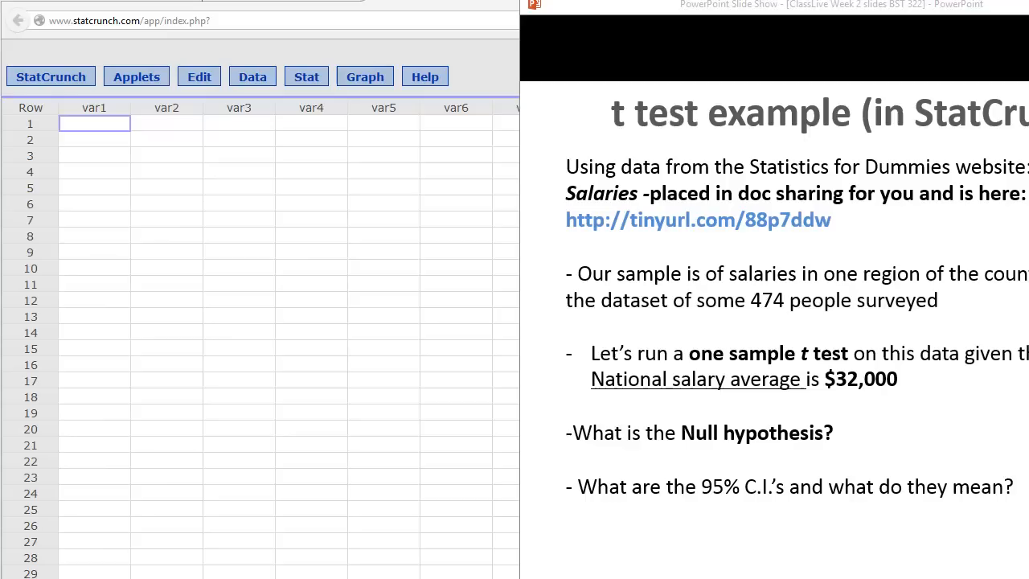
mouse_move(514, 364)
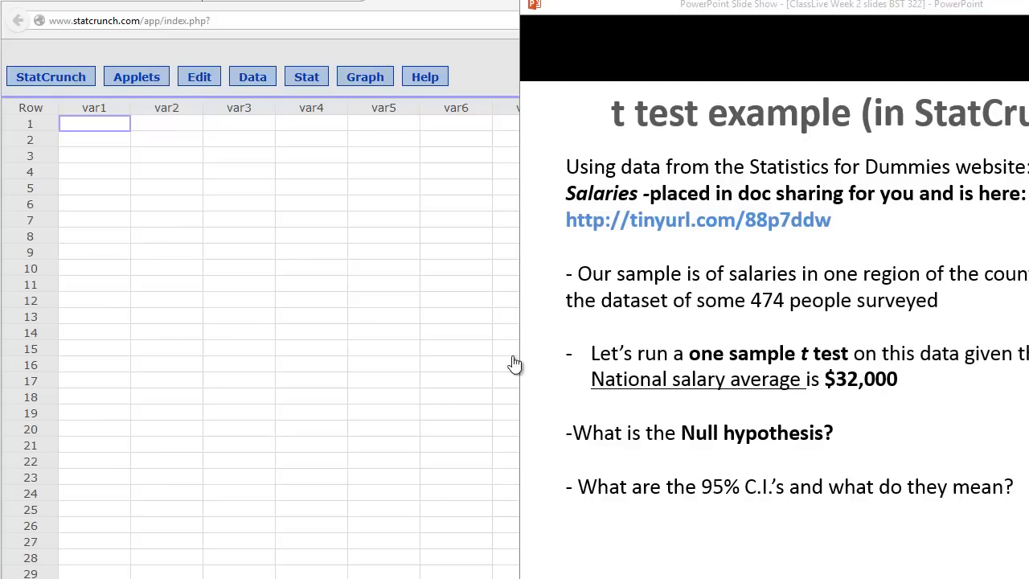
mouse_move(547, 307)
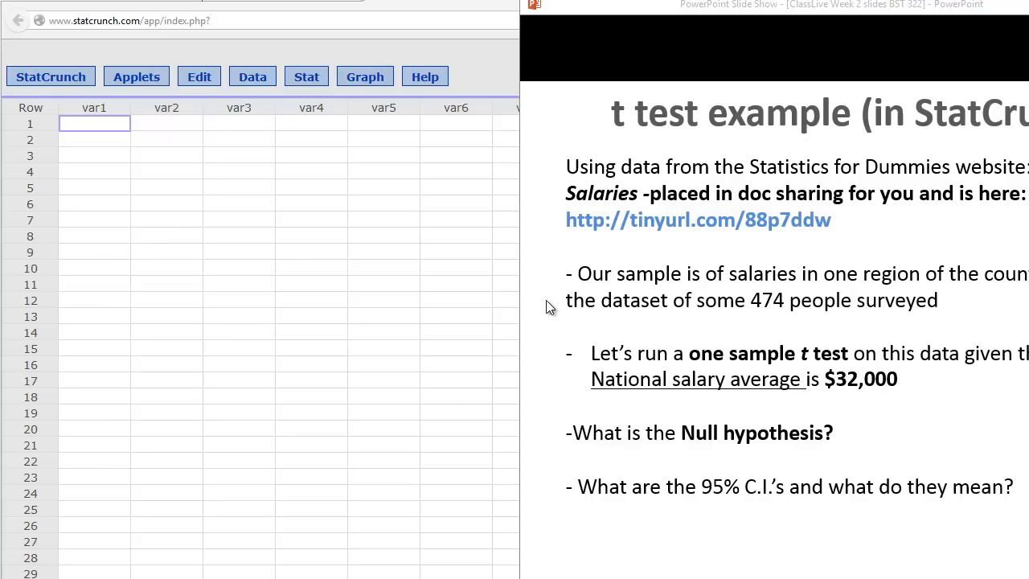
mouse_move(631, 244)
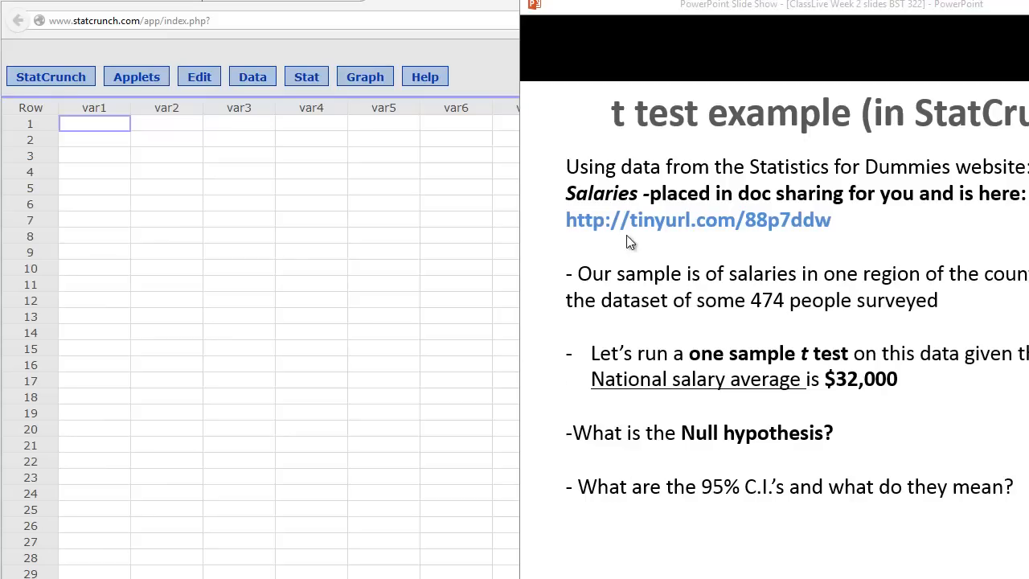
mouse_move(580, 247)
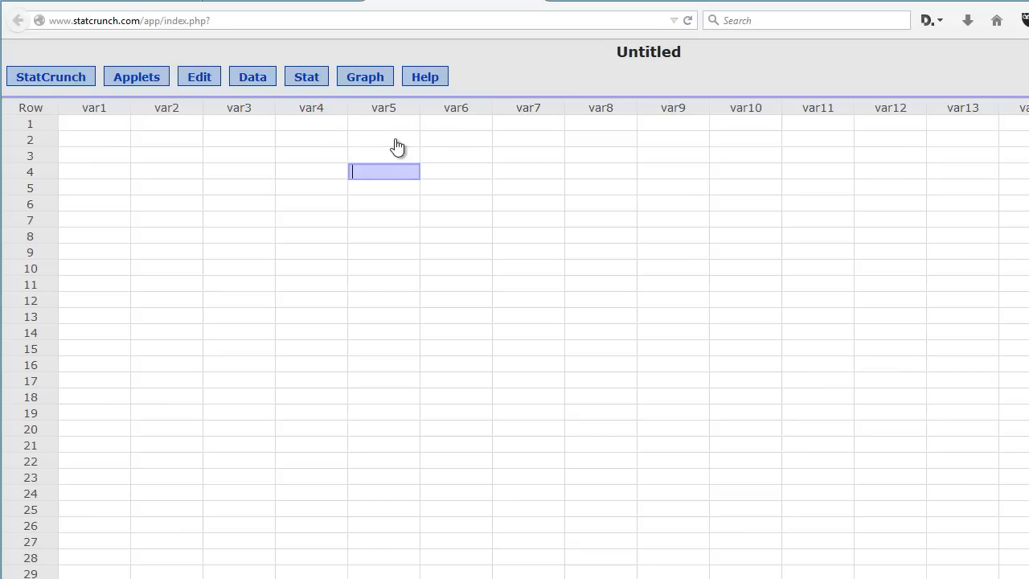
mouse_move(299, 140)
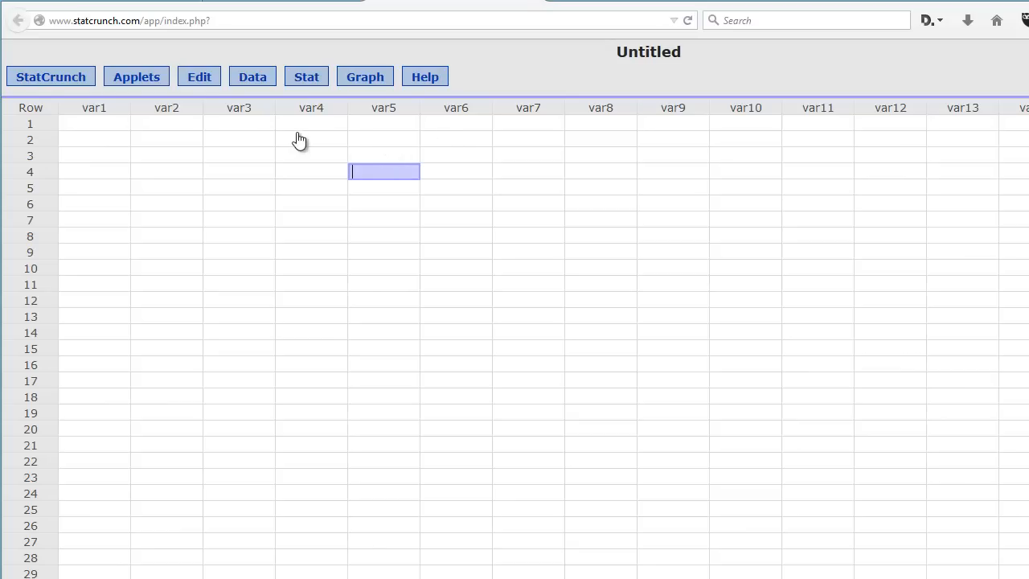
mouse_move(391, 153)
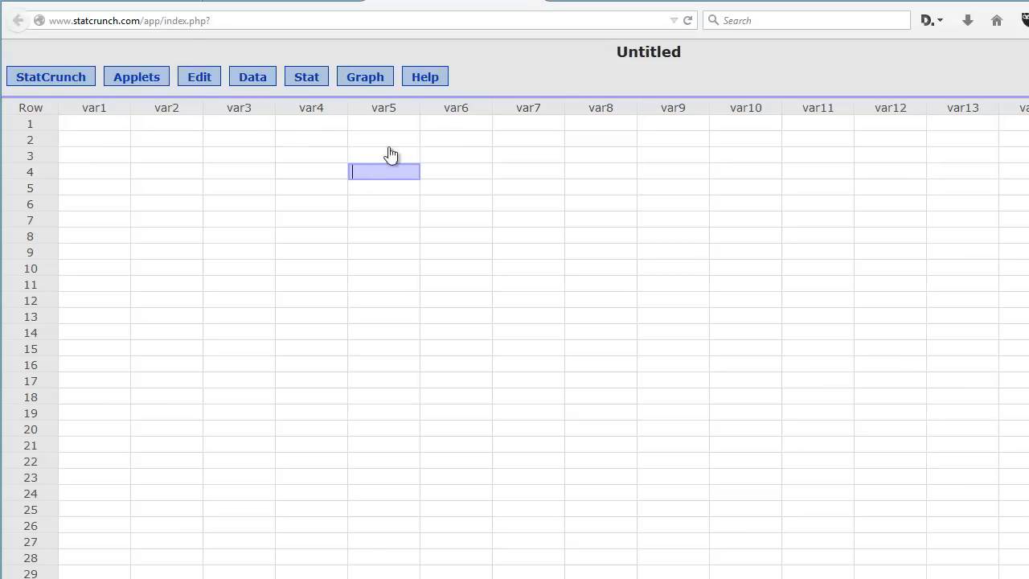
mouse_move(290, 100)
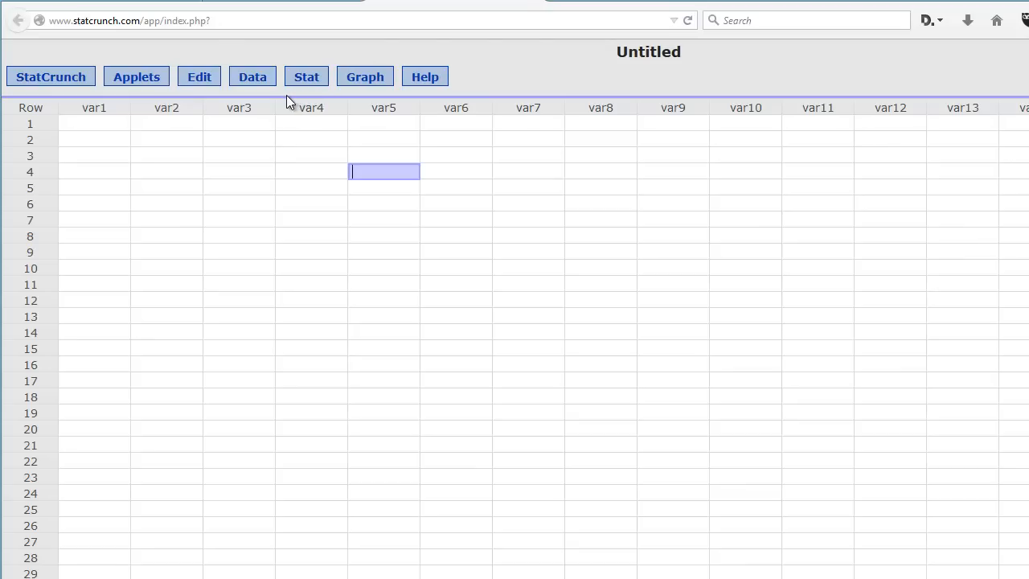
Choose Data > Load > From file to start uploading a data file
left_click(252, 76)
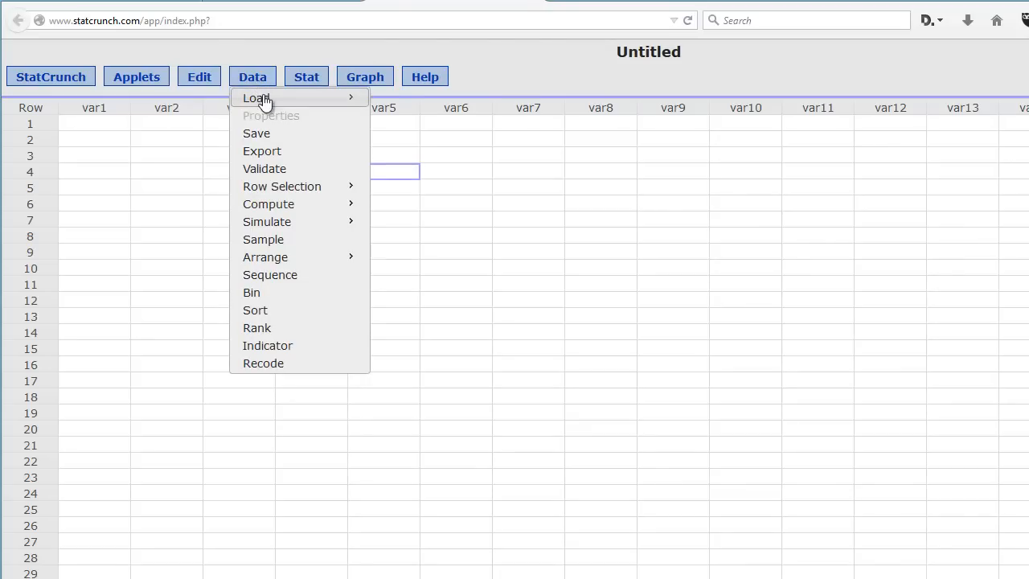
mouse_move(256, 97)
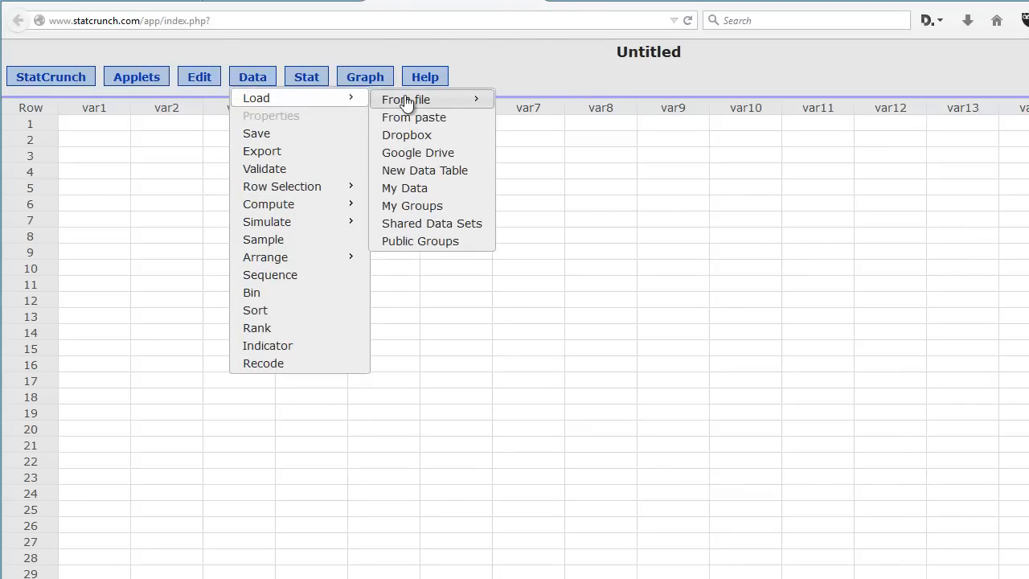
left_click(405, 99)
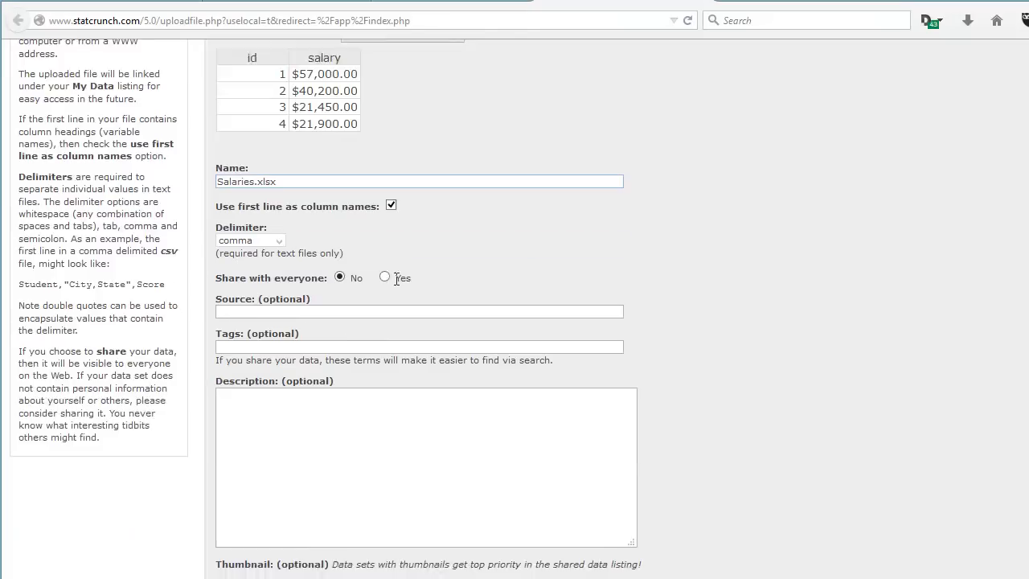
Scroll the Salaries.xlsx upload form, keeping first line as column names, to load it
scroll("down", 3)
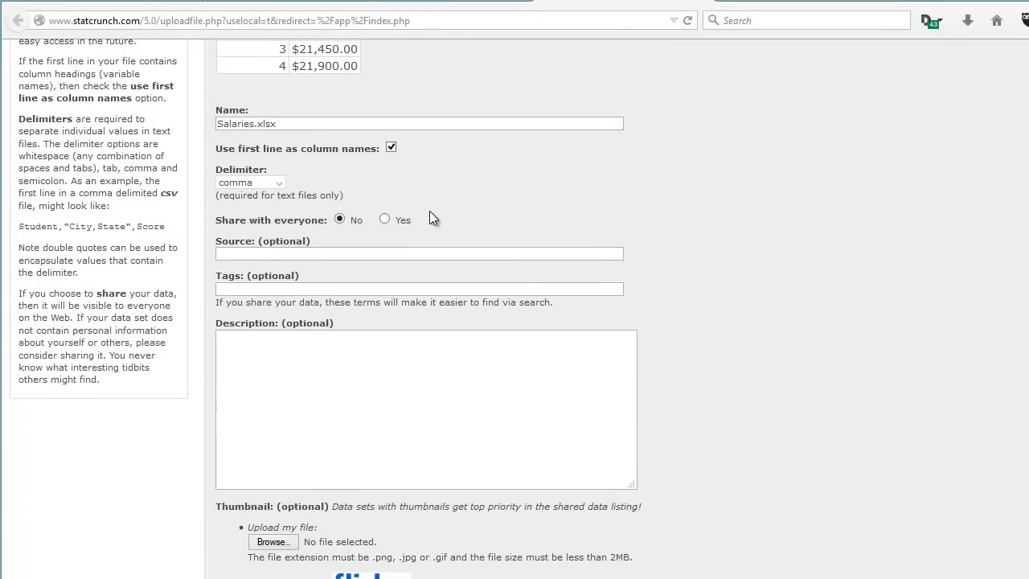
scroll("down", 3)
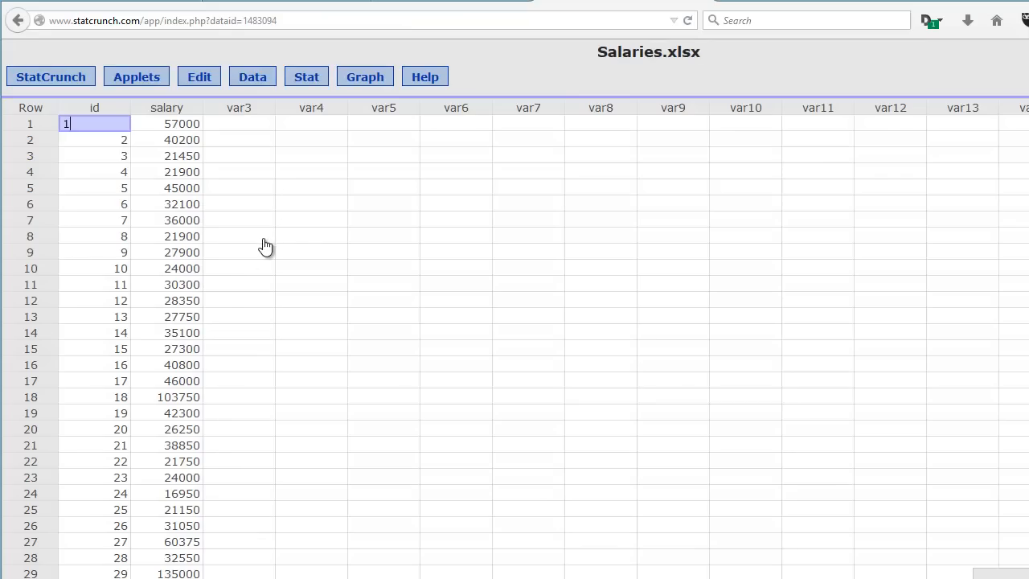
left_click(239, 236)
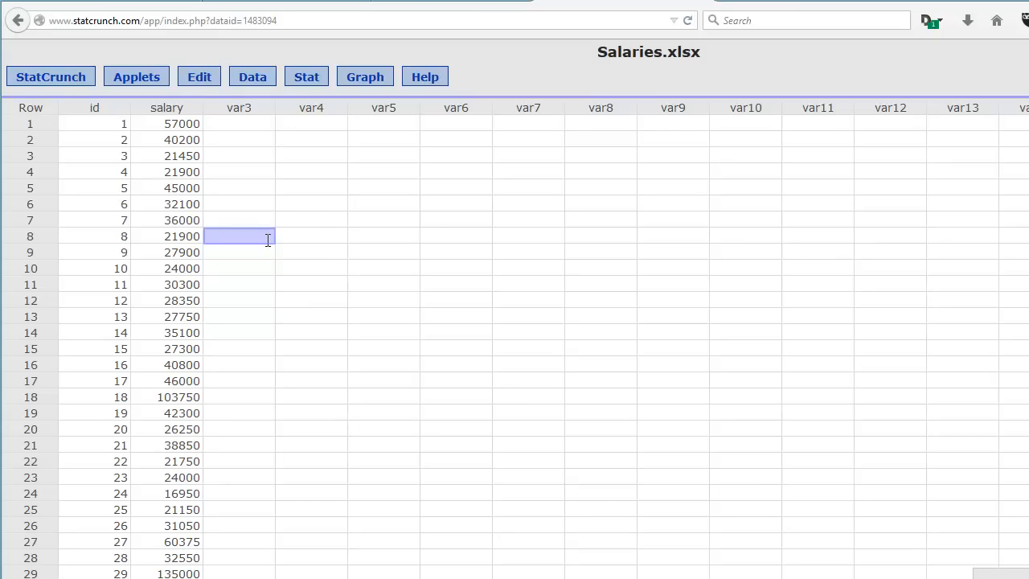
left_click(311, 219)
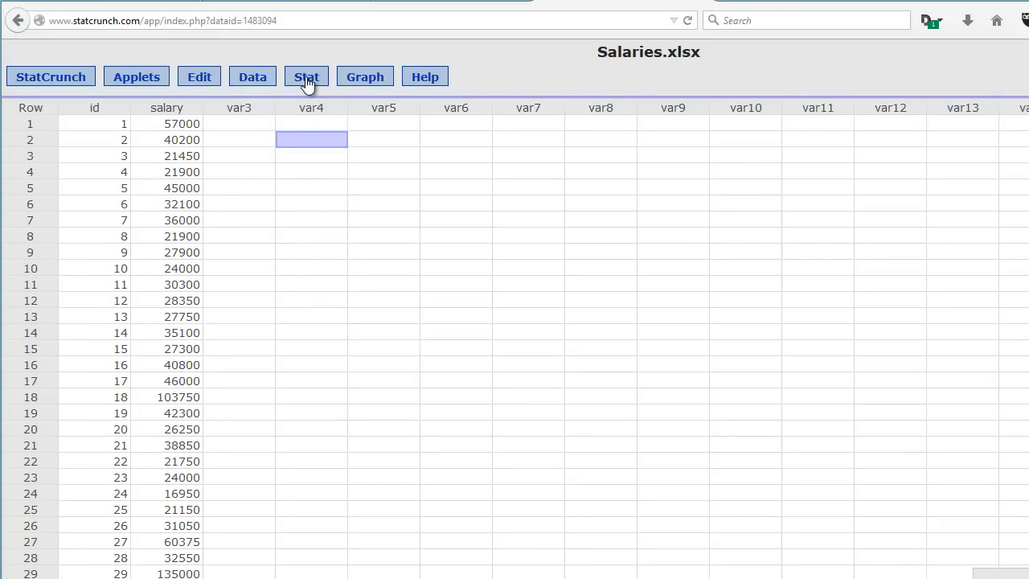
Open Stat > T Stats > One Sample > With Data
left_click(306, 76)
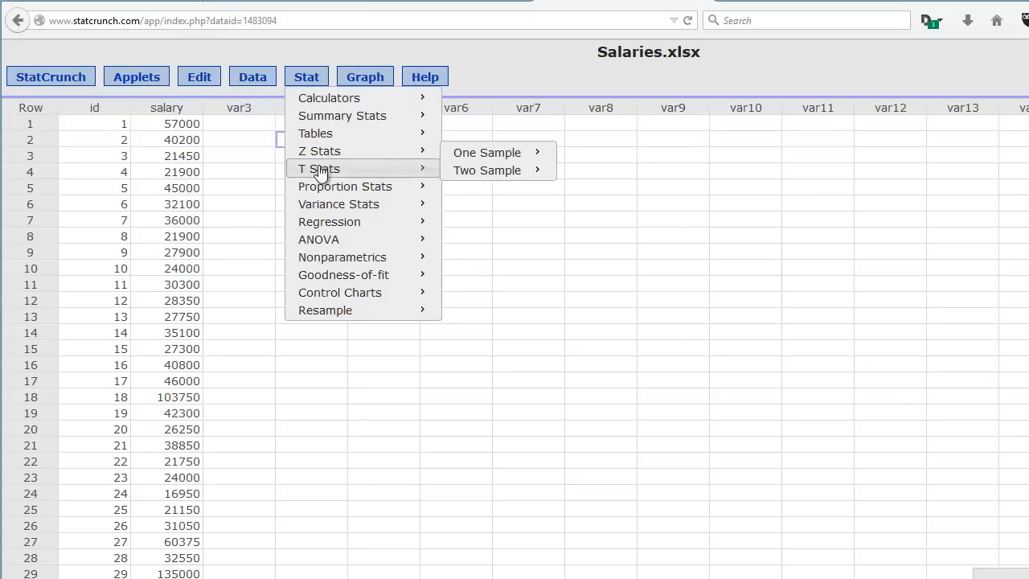
mouse_move(487, 170)
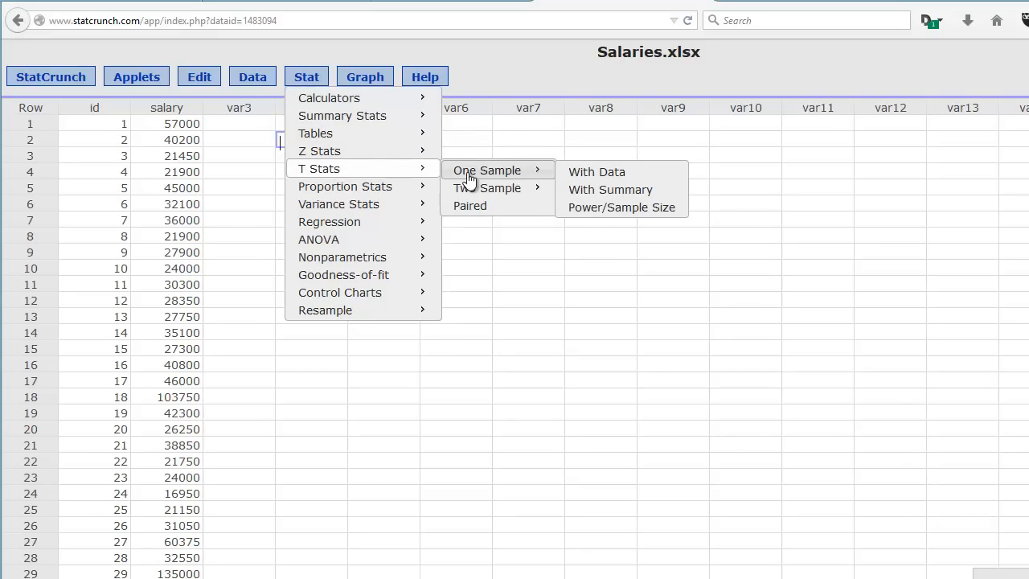
mouse_move(623, 171)
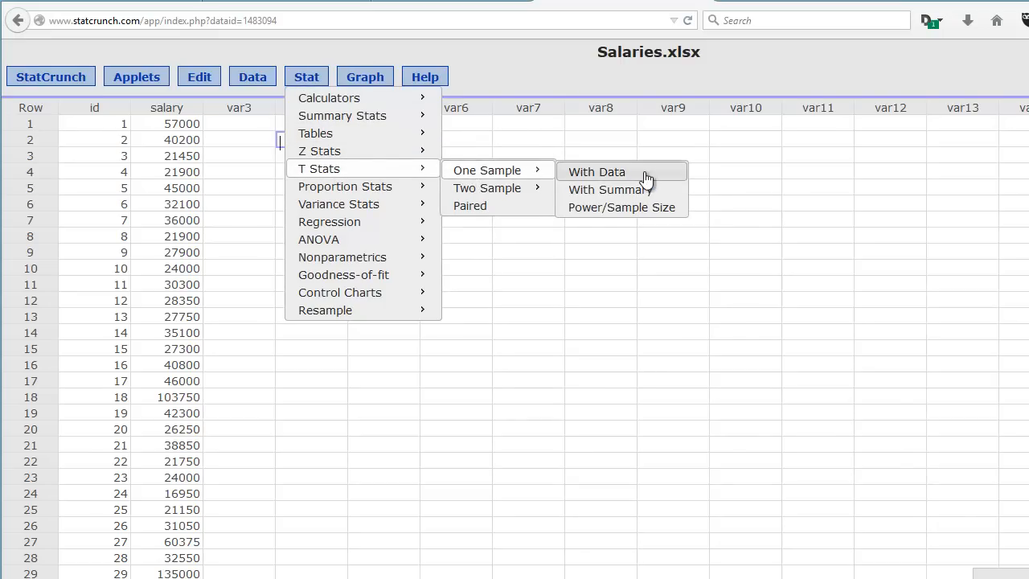
left_click(596, 171)
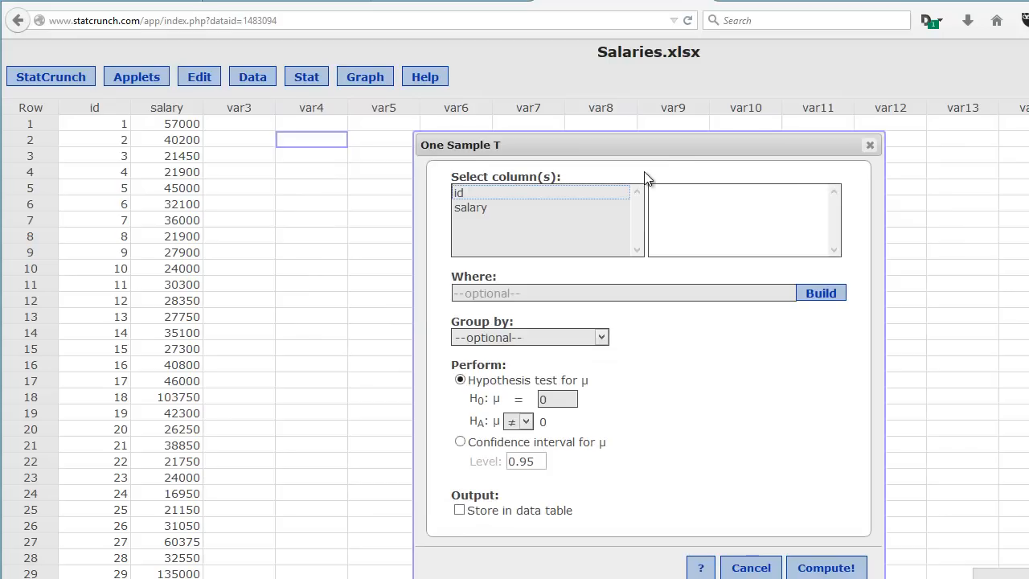
Test the salary column with null mean 32000 and a ≠ alternative
left_click(469, 207)
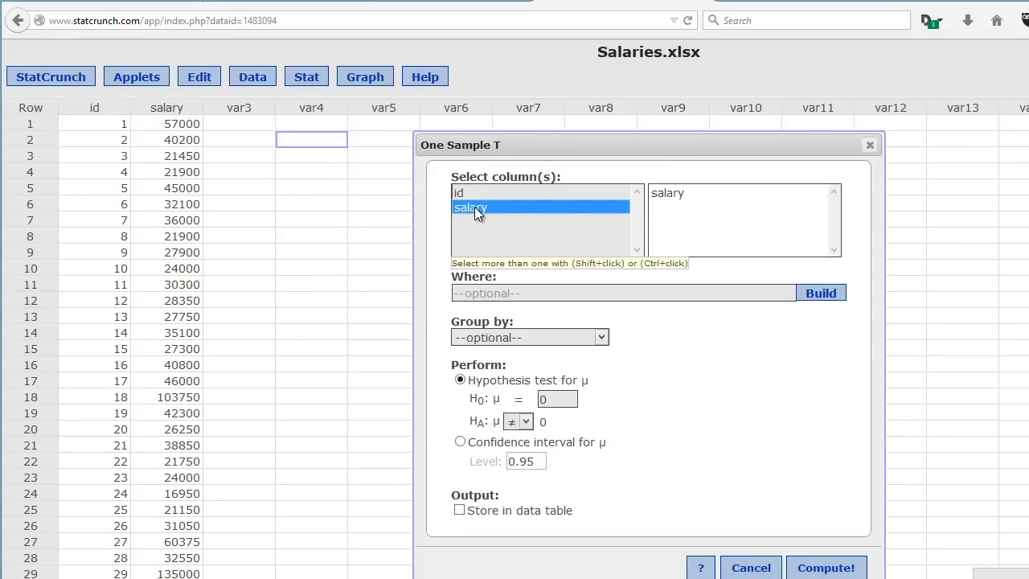
mouse_move(479, 208)
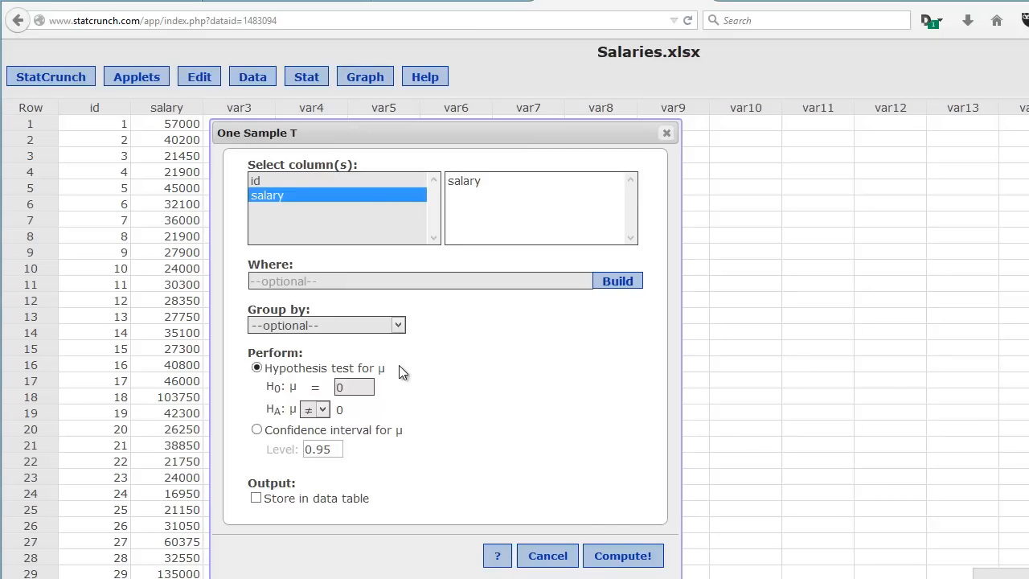
left_click(353, 386)
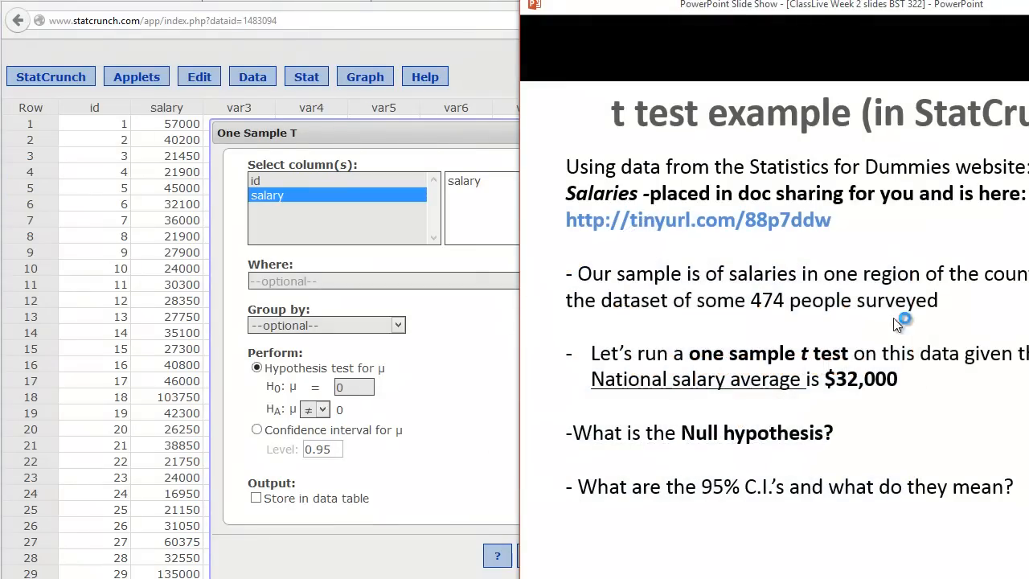
mouse_move(446, 377)
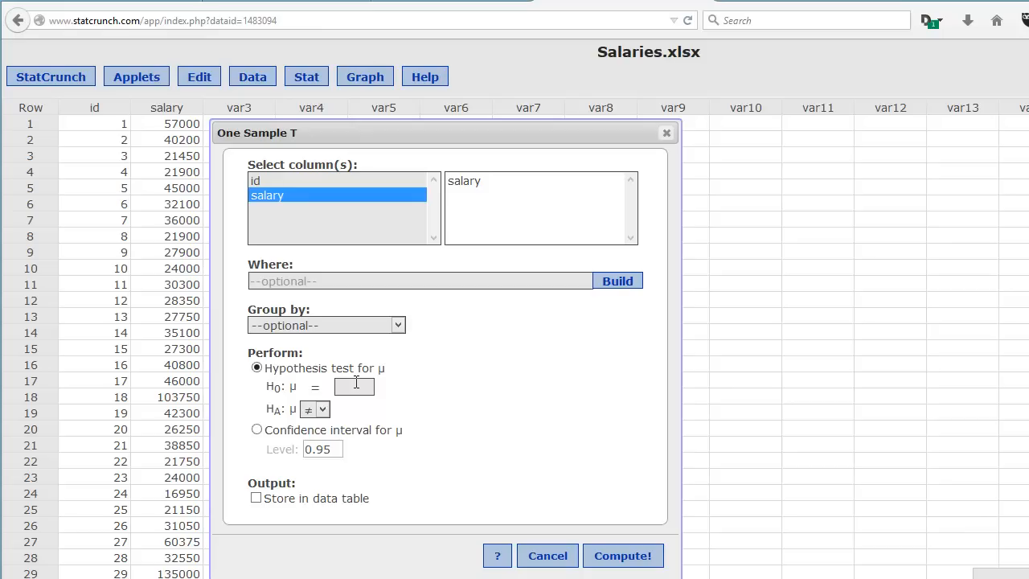
type("32000")
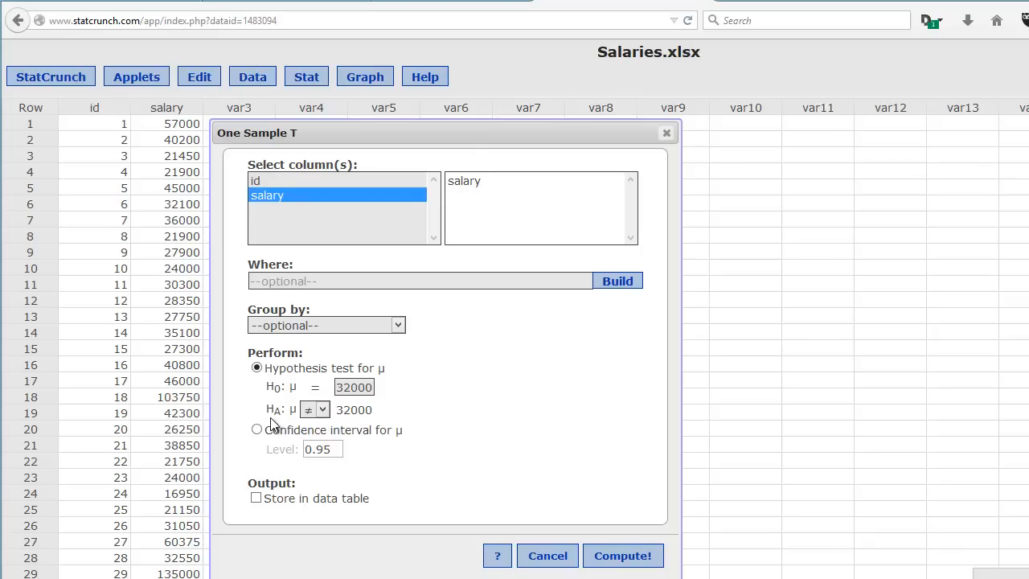
mouse_move(388, 415)
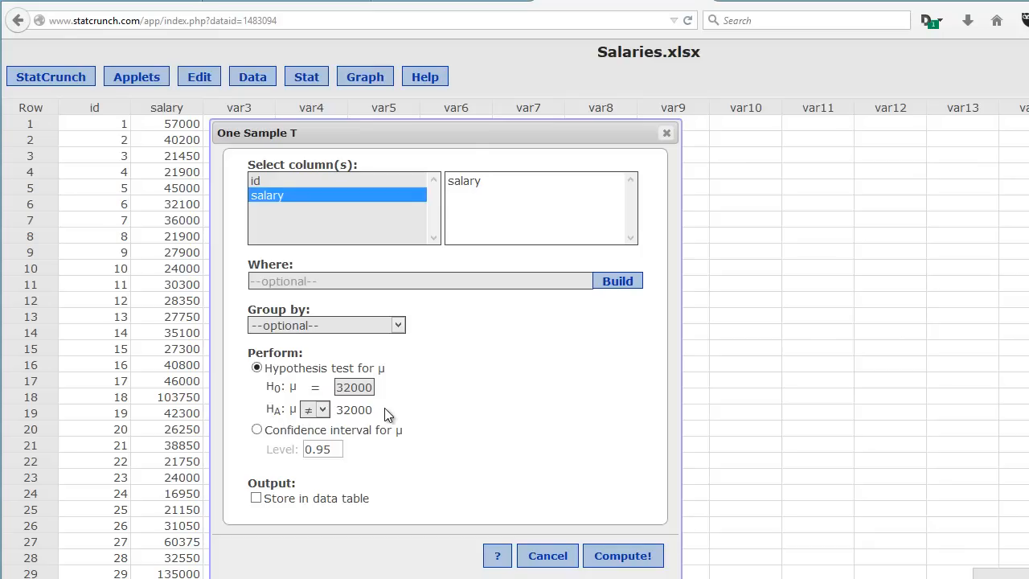
left_click(372, 410)
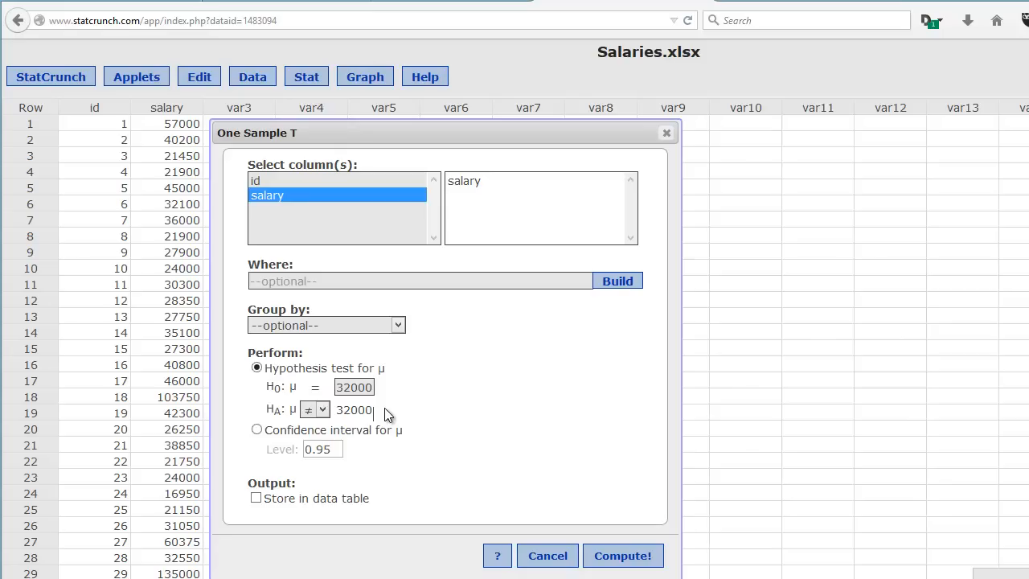
mouse_move(363, 443)
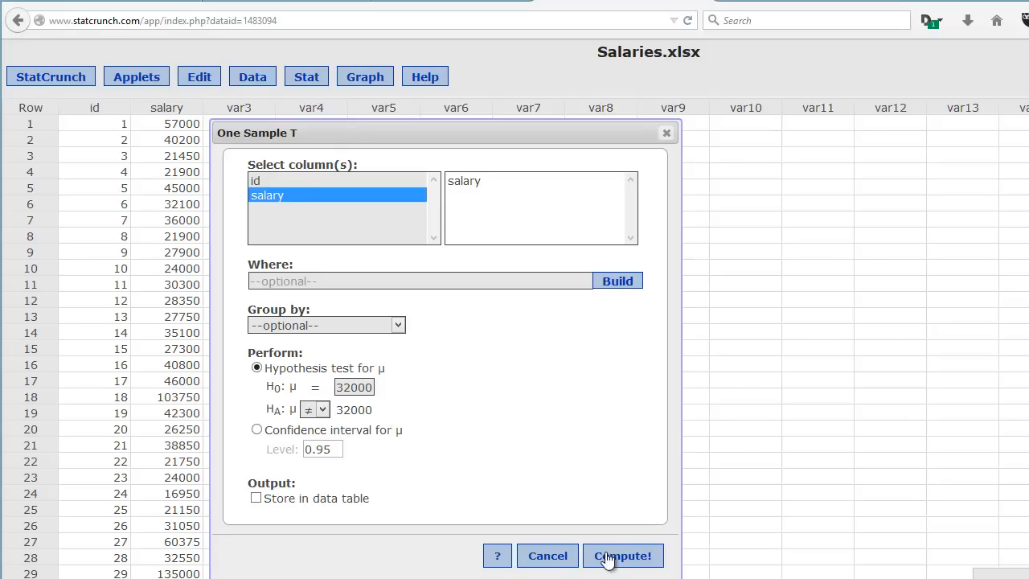
Compute the t test and bring the results (T-stat 3.085, p-value 0.0022) into view
left_click(623, 555)
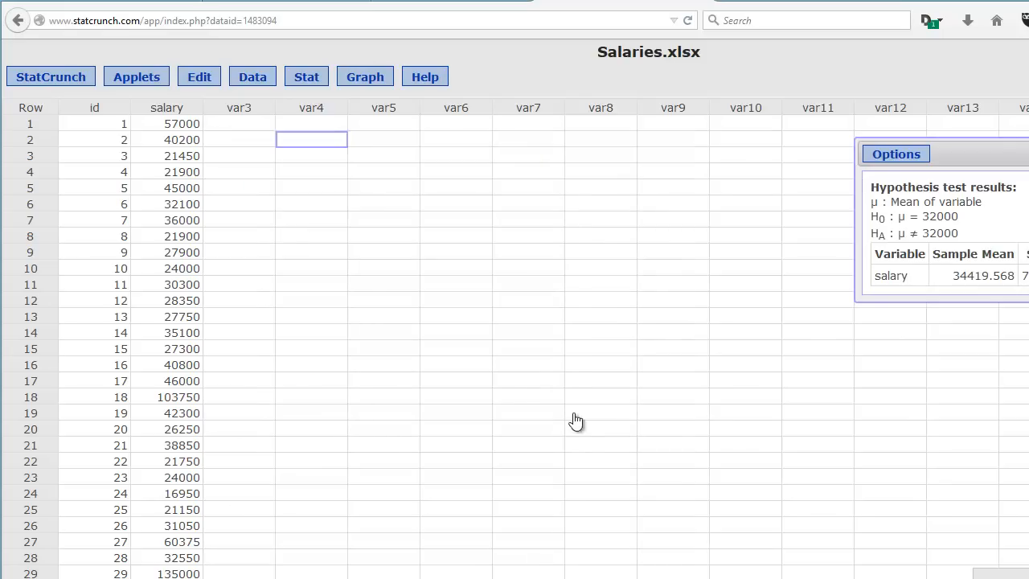
left_click_drag(941, 153, 501, 178)
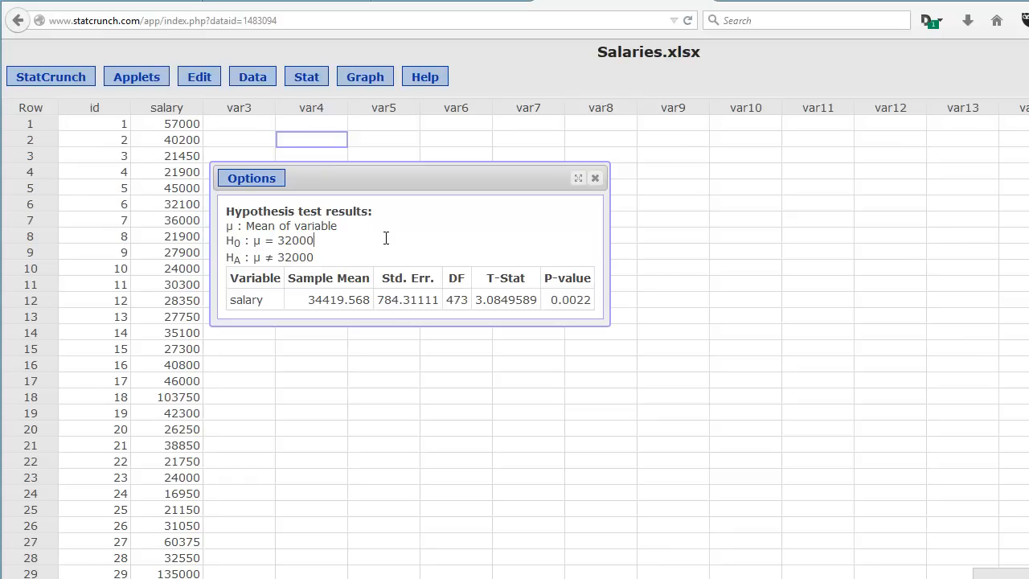
mouse_move(405, 263)
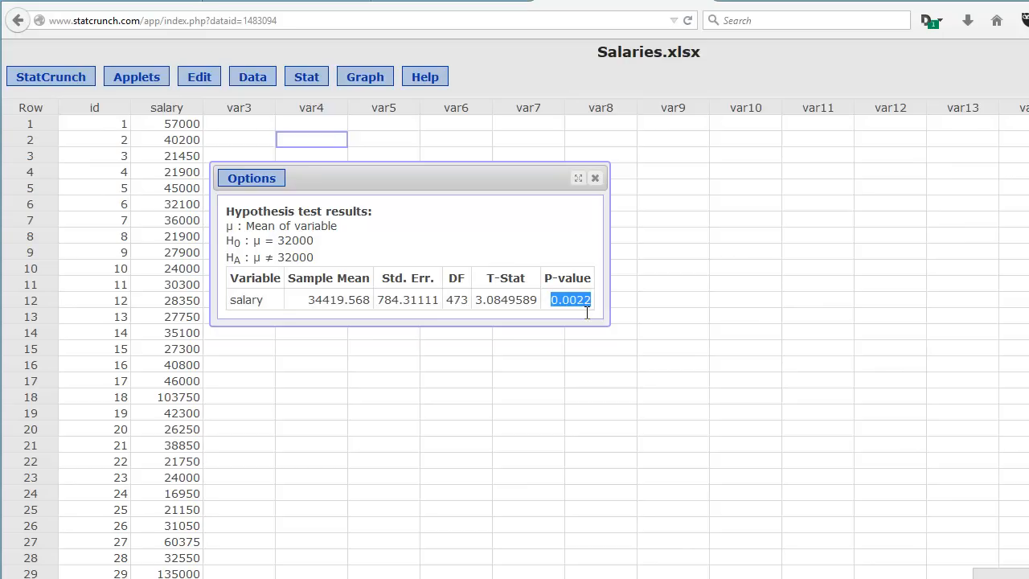
mouse_move(543, 266)
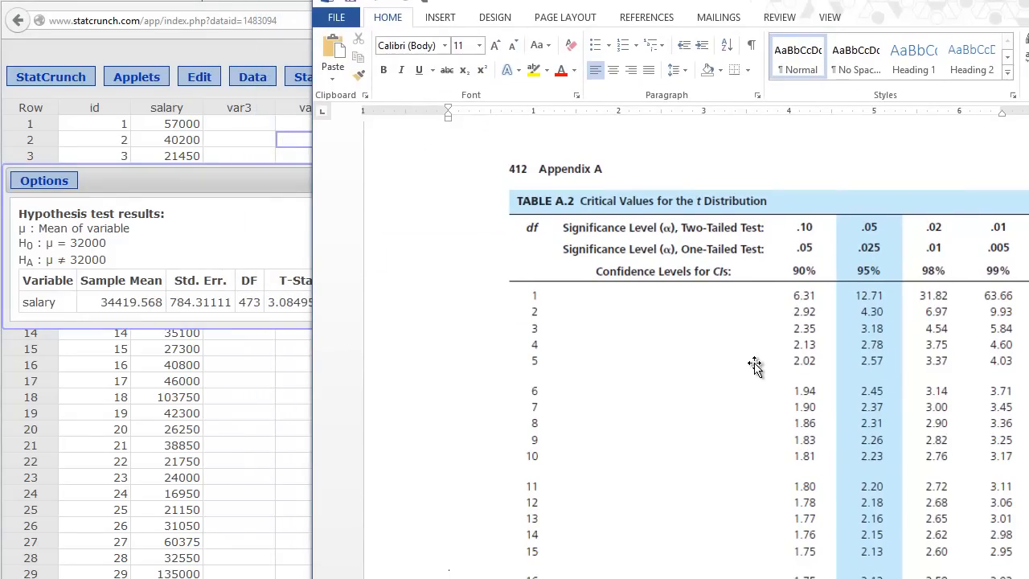
Scroll Table A.2 down to the infinity row showing the 1.96 critical value
scroll("down", 3)
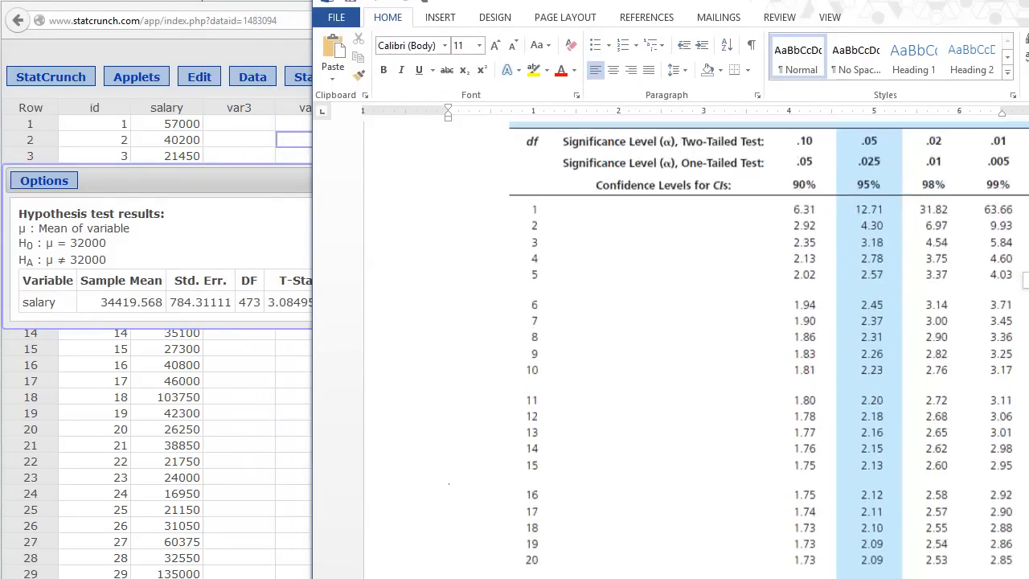
scroll("down", 3)
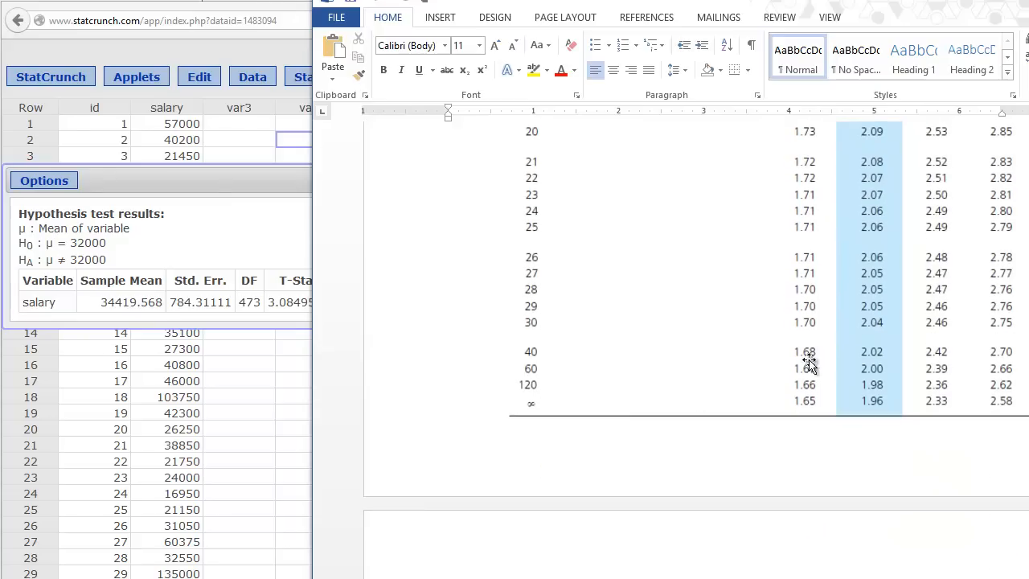
mouse_move(854, 405)
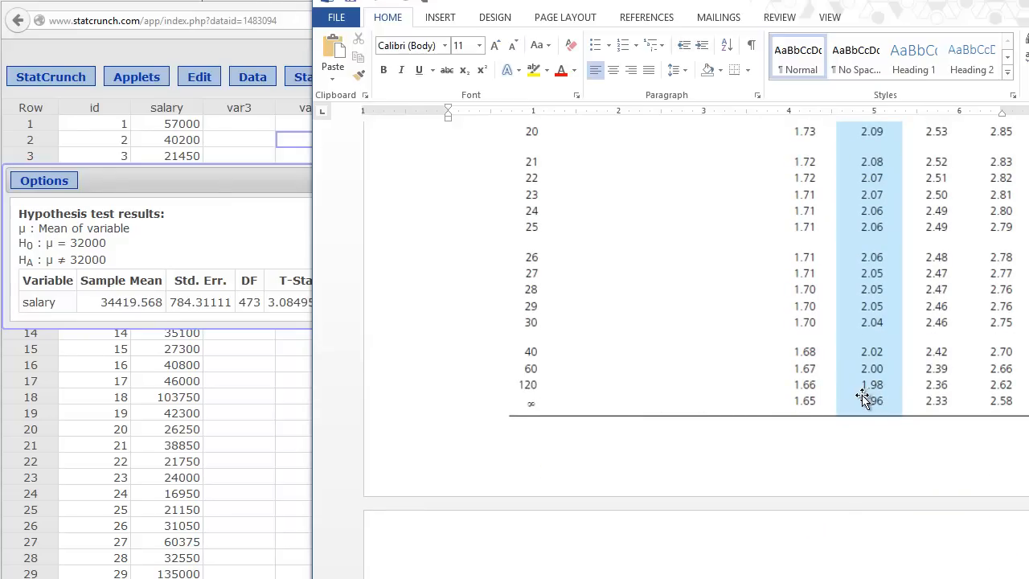
mouse_move(868, 402)
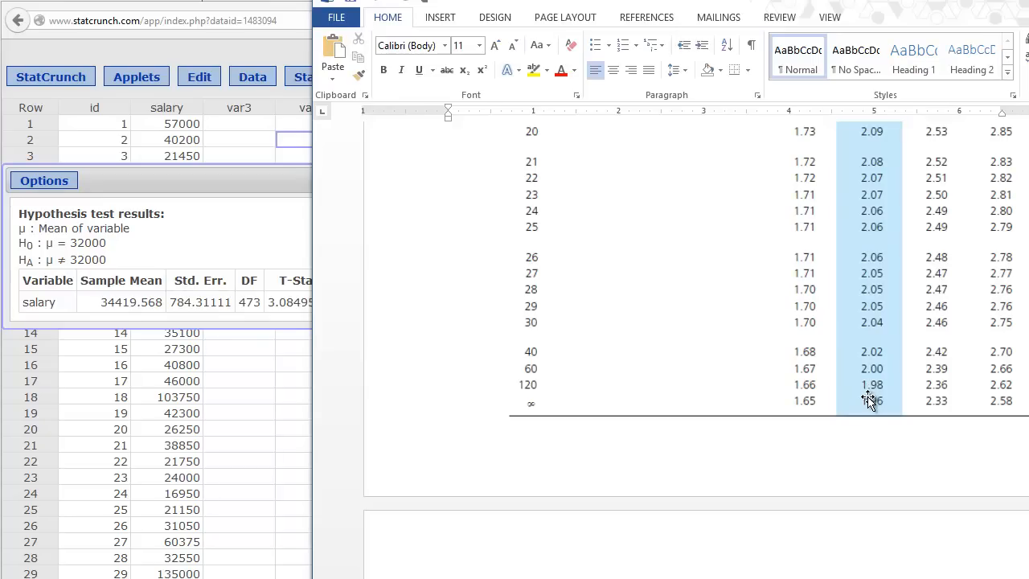
mouse_move(875, 414)
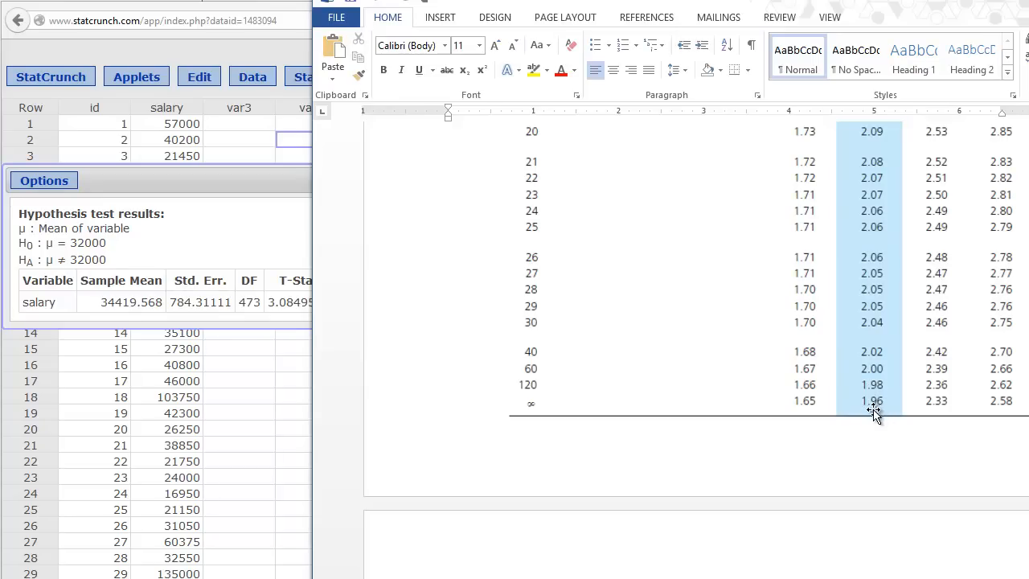
mouse_move(280, 317)
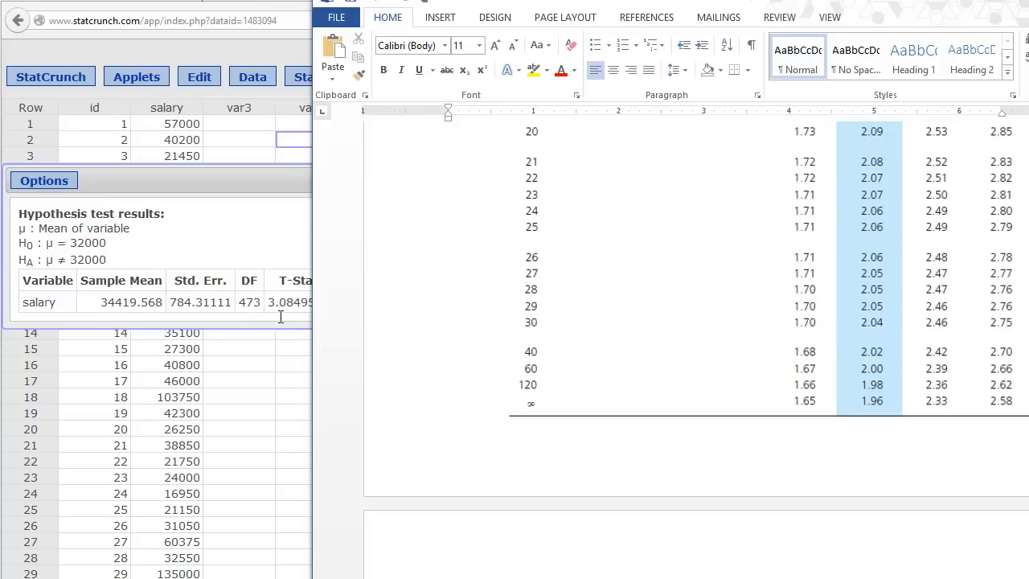
mouse_move(456, 344)
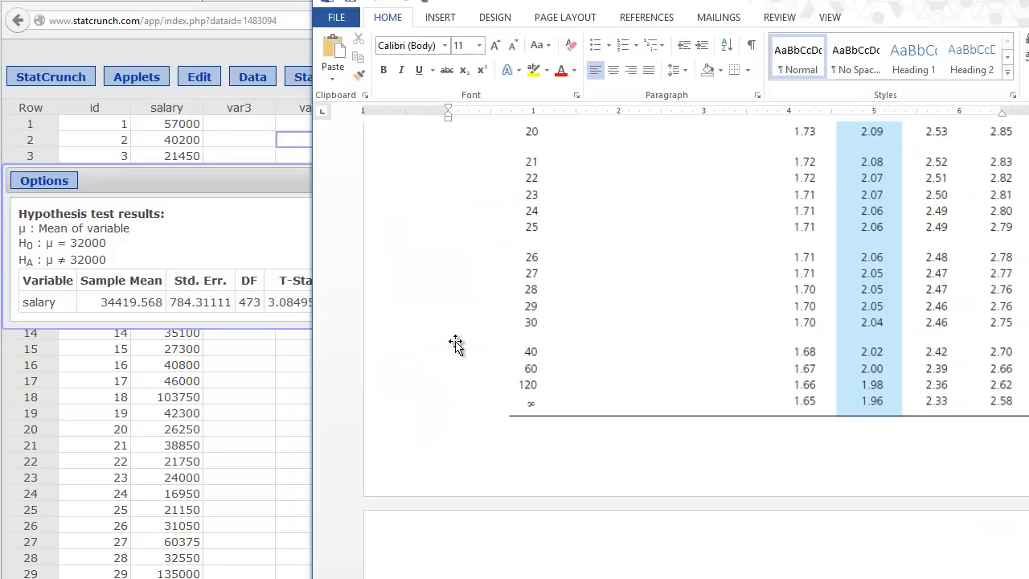
mouse_move(880, 416)
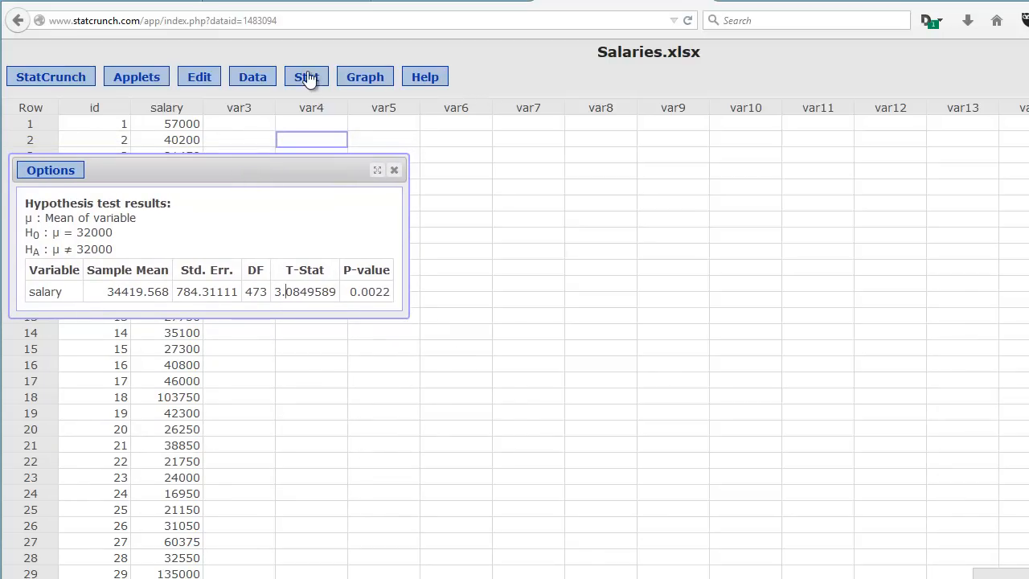
Compute a 95% confidence interval for mean salary via Stat > T Stats > One Sample
left_click(306, 77)
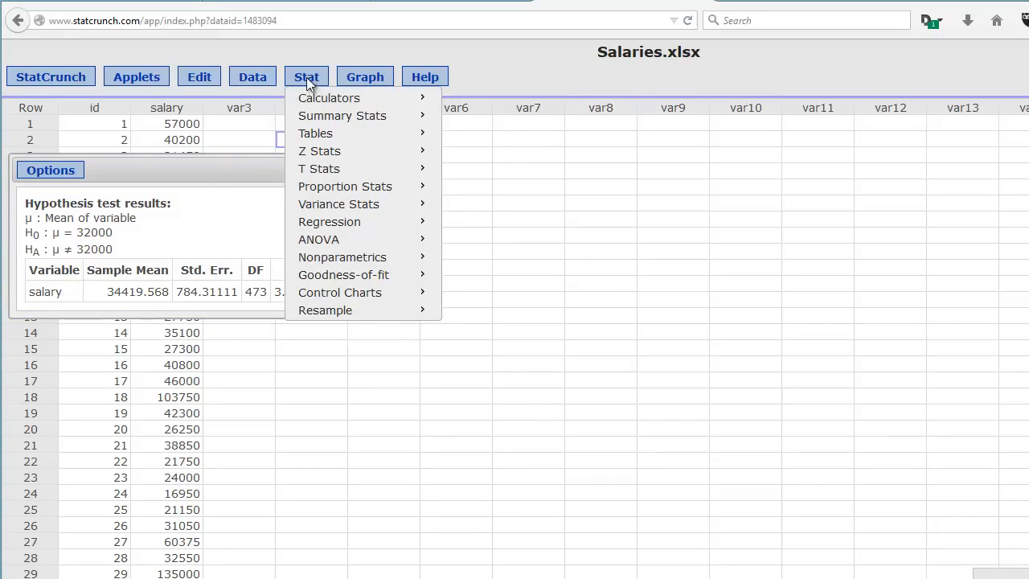
mouse_move(319, 168)
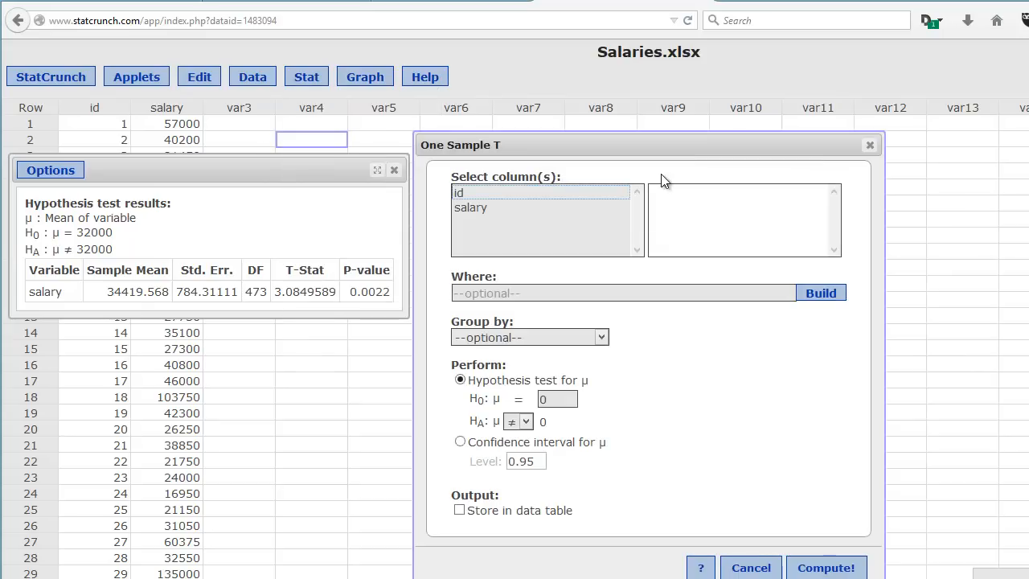
left_click(469, 208)
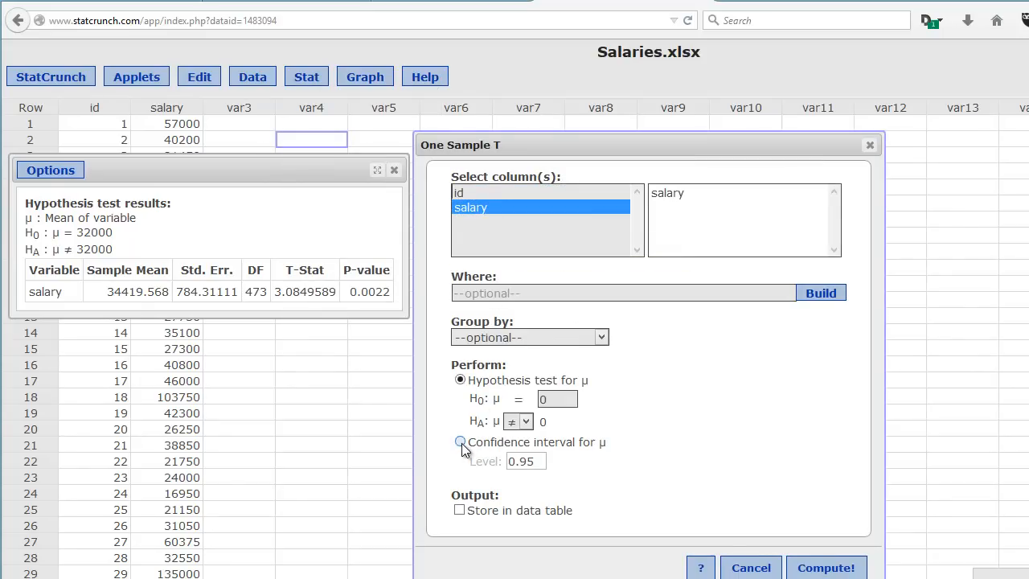
left_click(460, 442)
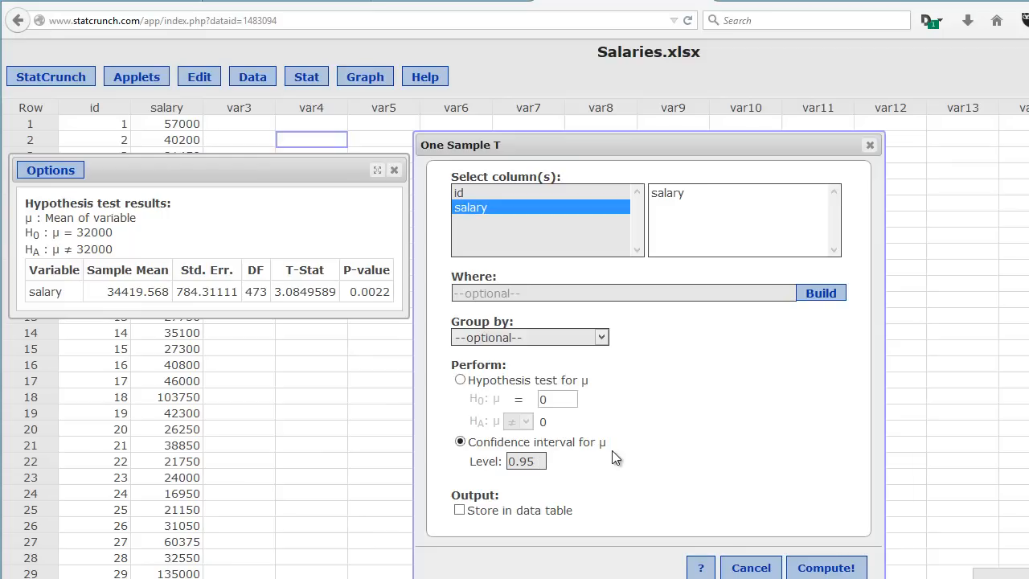
mouse_move(559, 474)
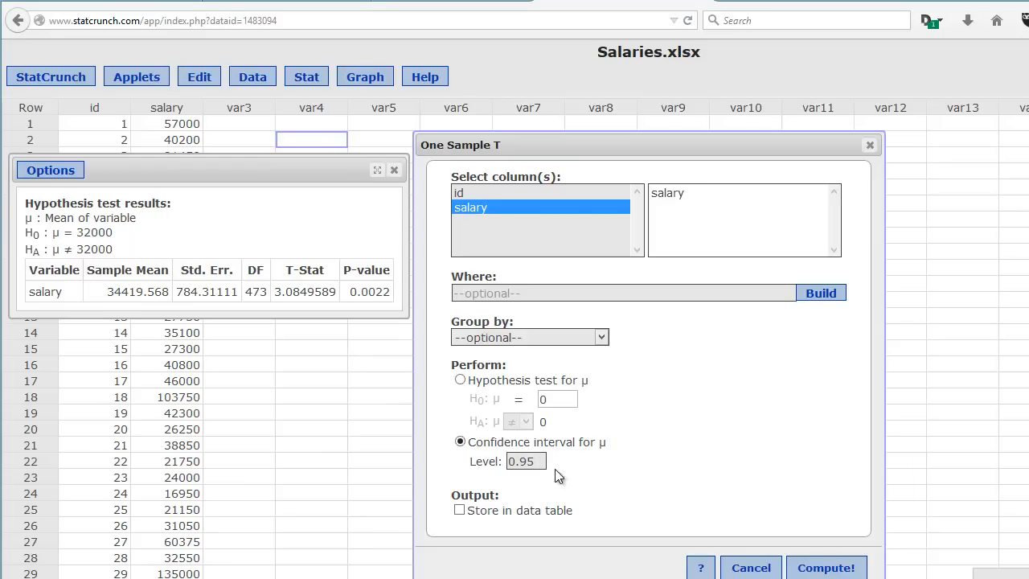
left_click(825, 566)
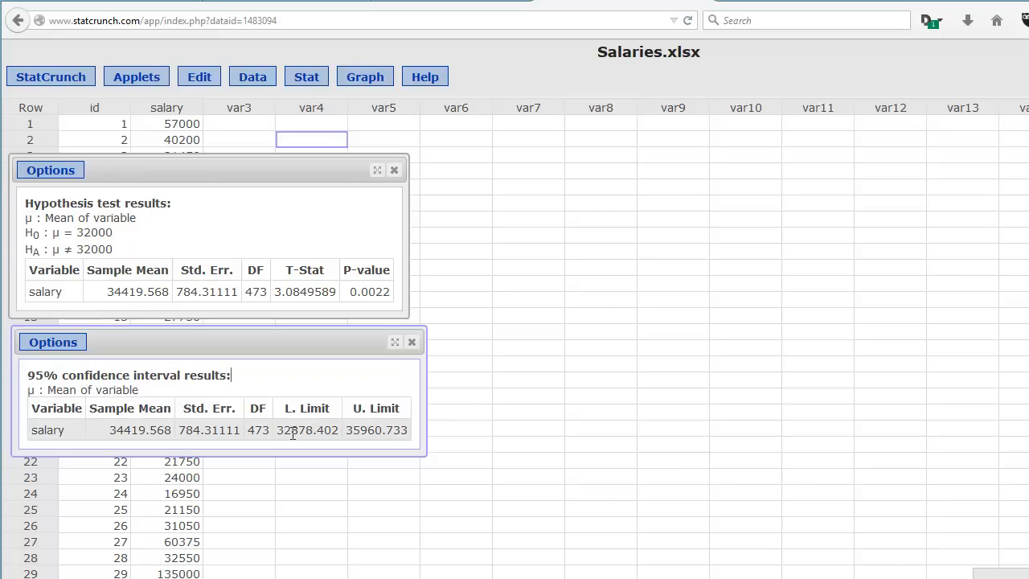
Highlight then deselect the interval limits 32878.402 and 35960.733
left_click_drag(280, 430, 406, 430)
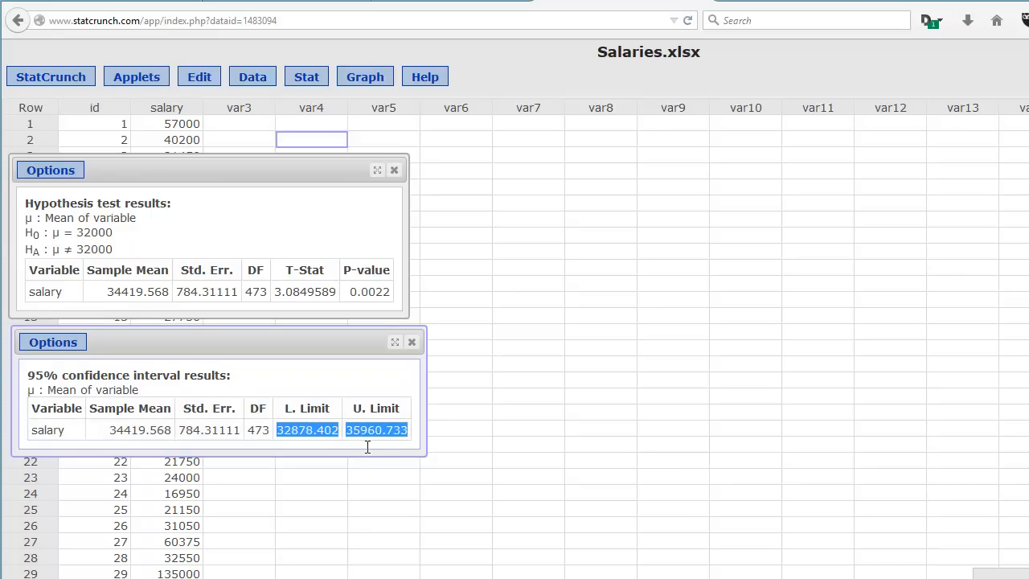
mouse_move(330, 444)
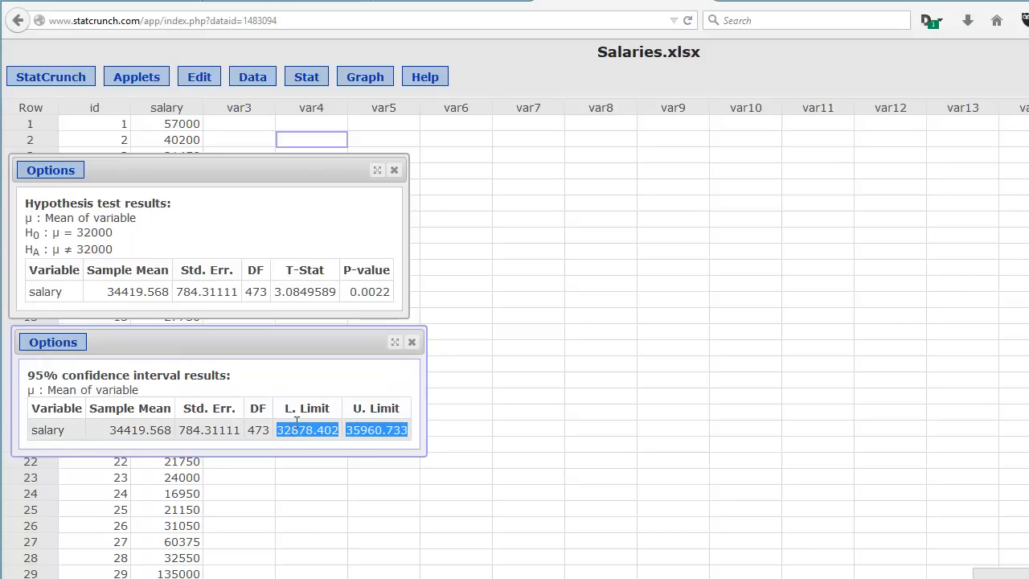
left_click(340, 429)
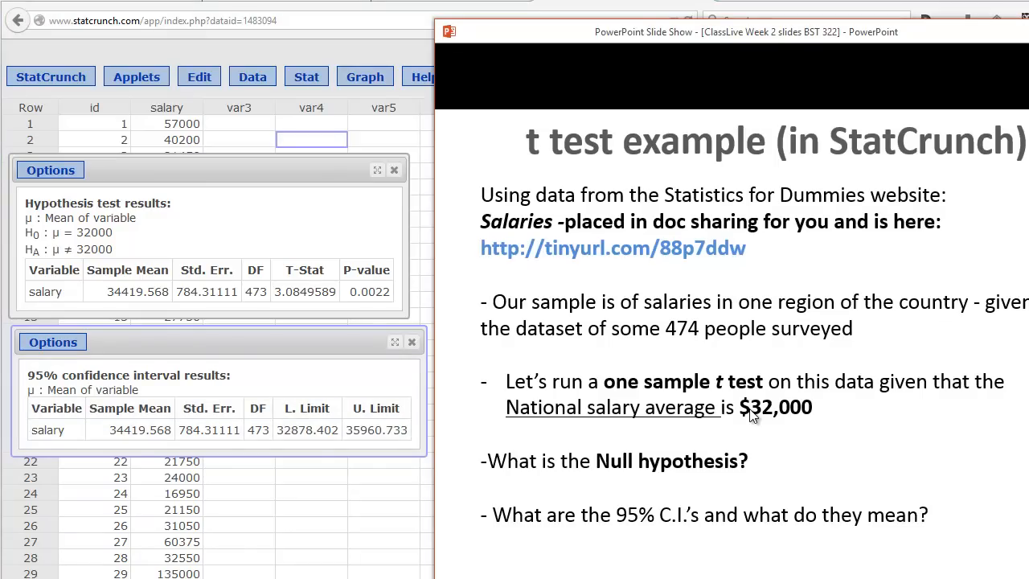
mouse_move(760, 422)
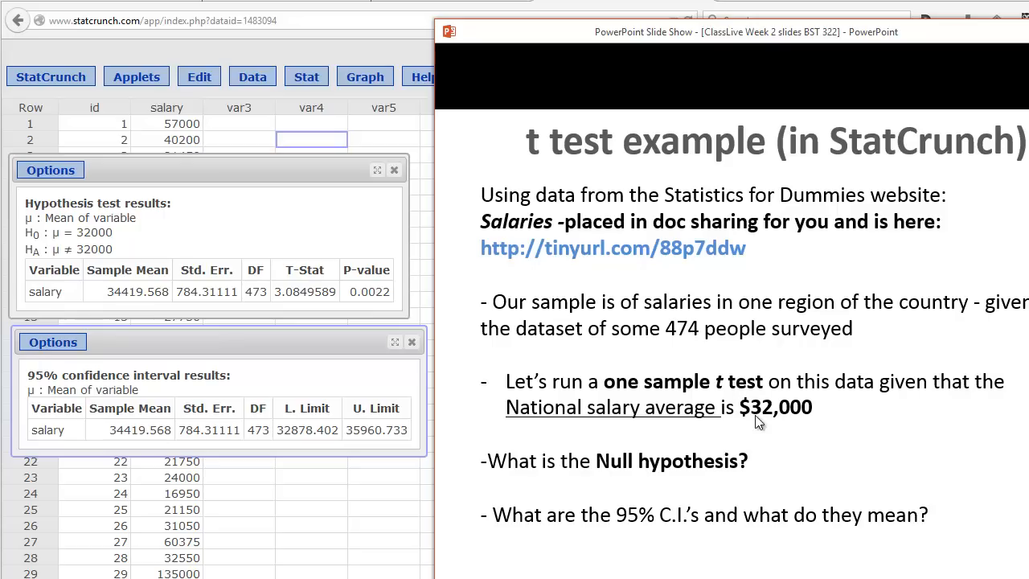
mouse_move(795, 425)
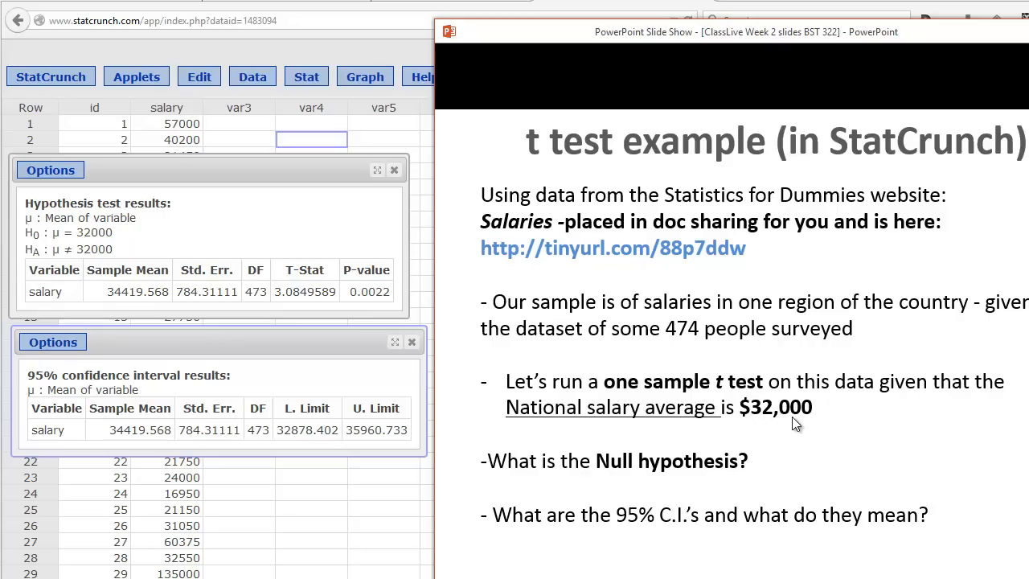
mouse_move(539, 402)
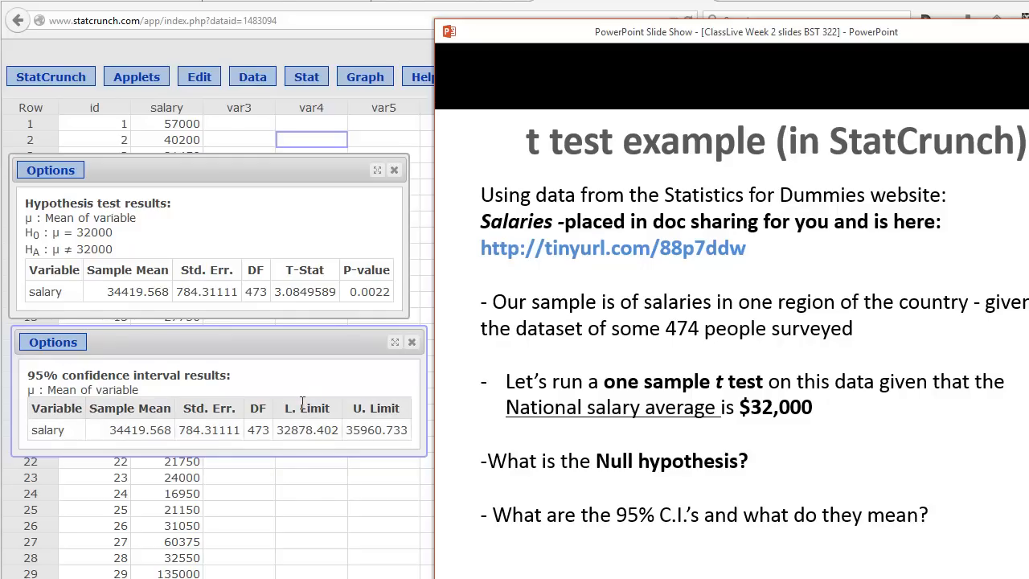
mouse_move(312, 474)
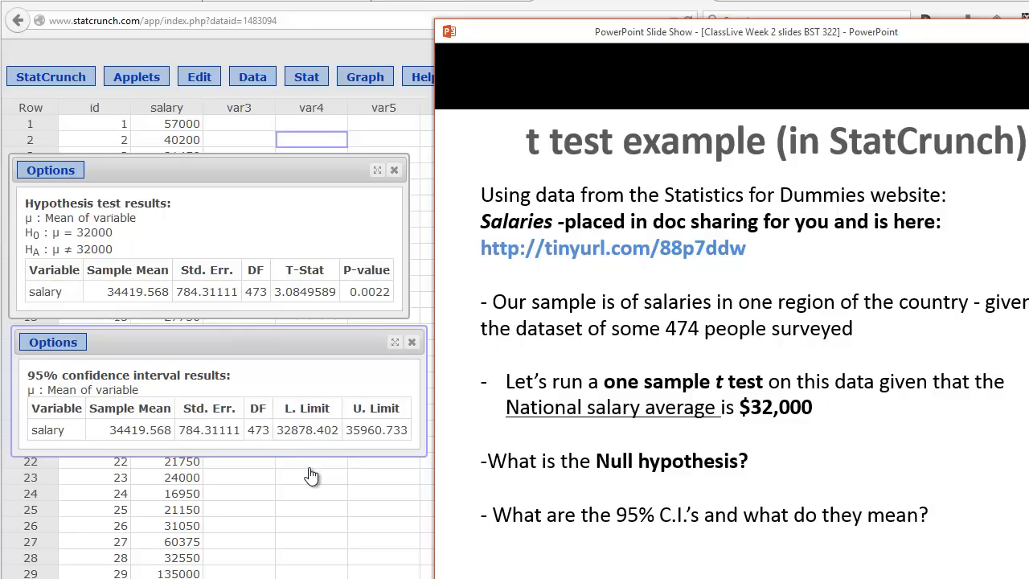